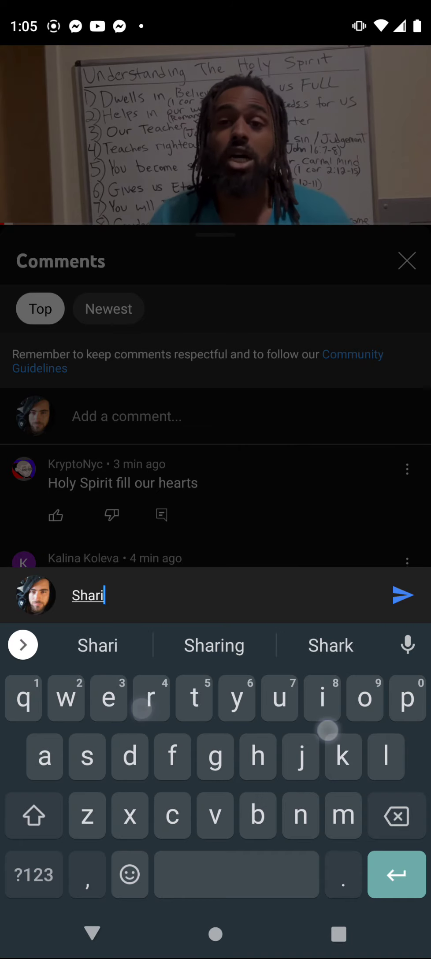
# - Complete 'Sharing' from the keyboard suggestion and post it as a comment on the video
pyautogui.click(402, 595)
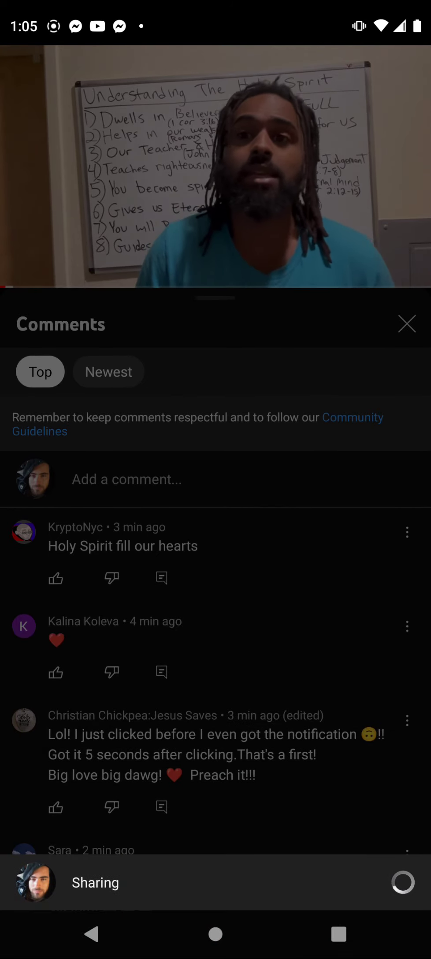
pyautogui.click(403, 883)
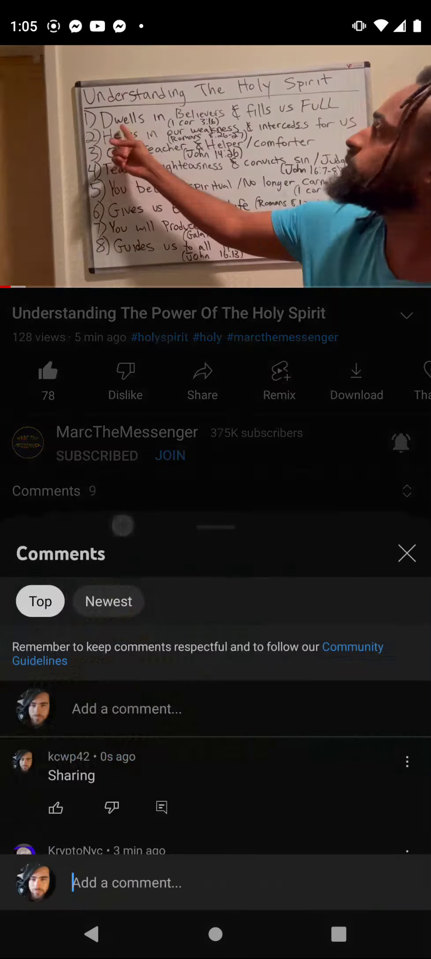
pyautogui.click(127, 882)
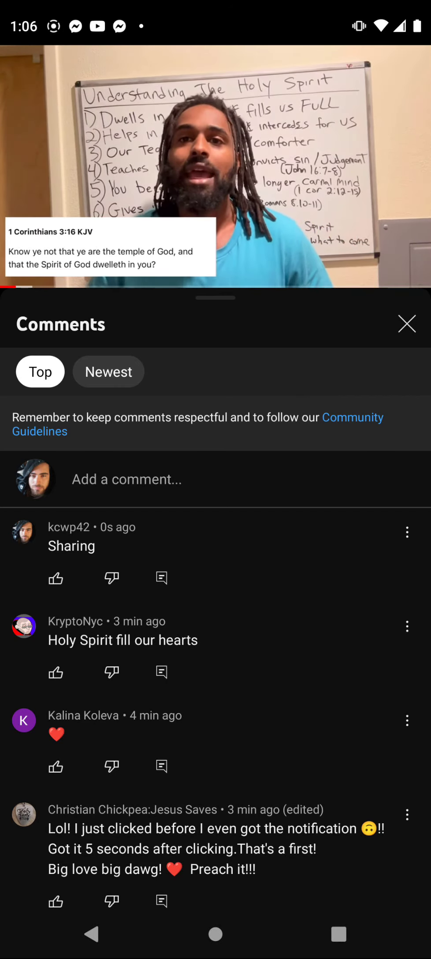
pyautogui.scroll(-3)
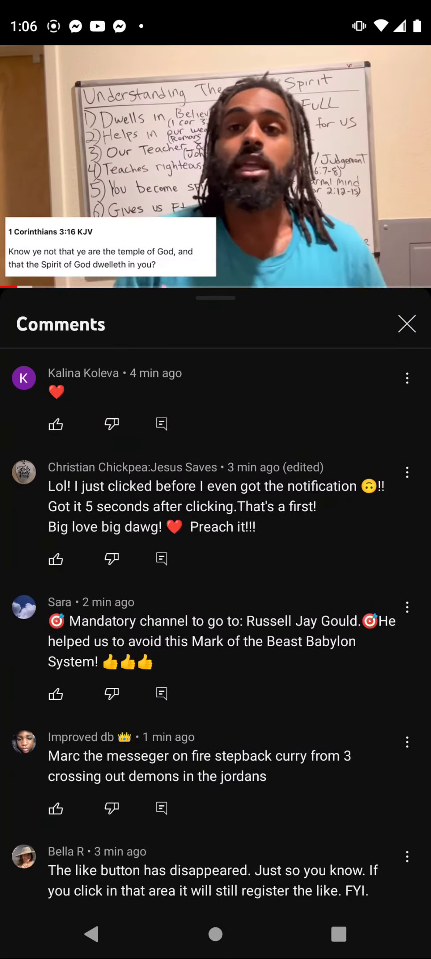
pyautogui.scroll(-3)
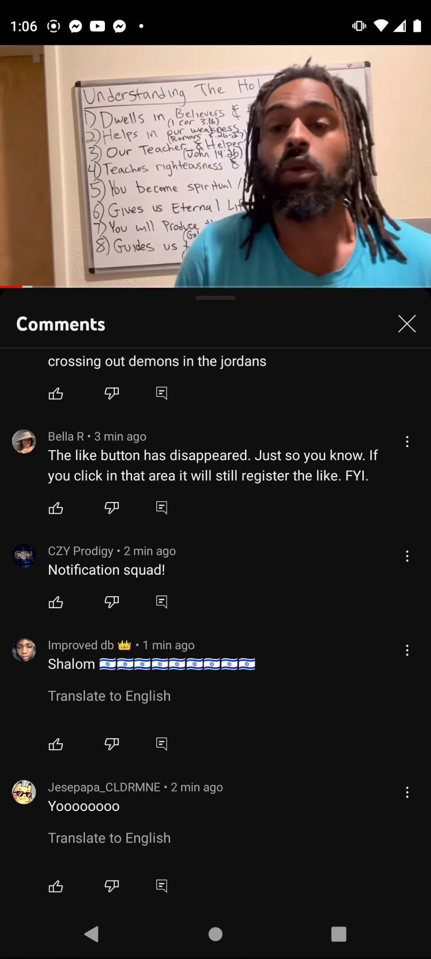
pyautogui.click(406, 324)
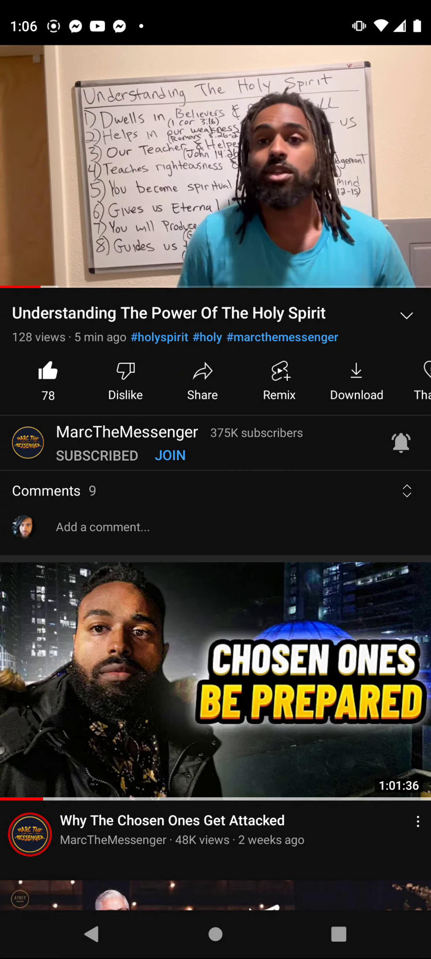
# - Expand the comments panel and scroll down to locate the posted 'Sharing' comment
pyautogui.click(215, 935)
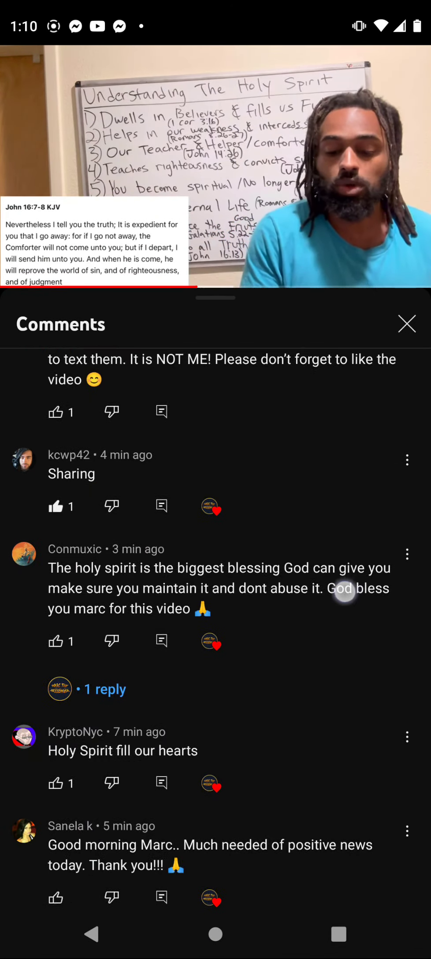
pyautogui.scroll(-3)
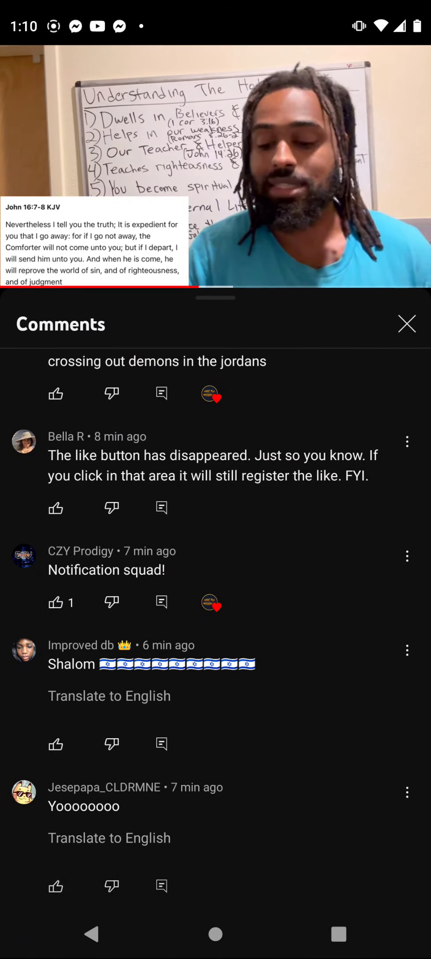
# - Close the comments panel and pause the video at 6:09 on its watch page
pyautogui.click(406, 323)
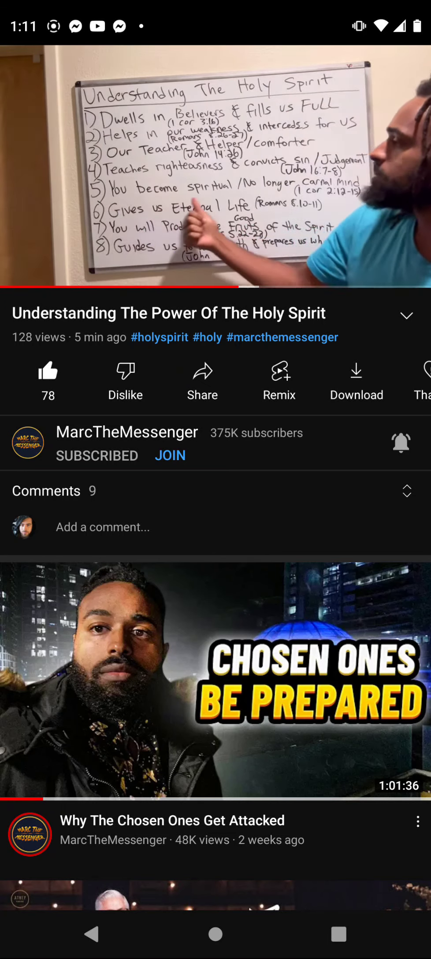
pyautogui.click(215, 168)
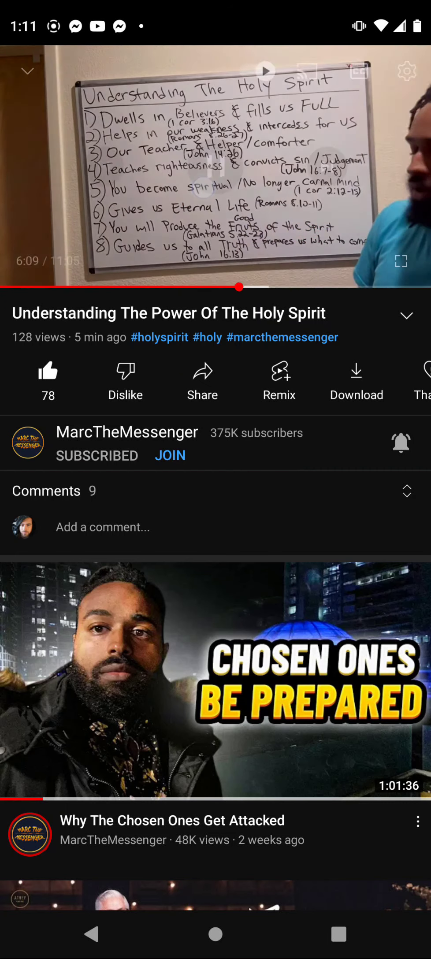
pyautogui.click(215, 167)
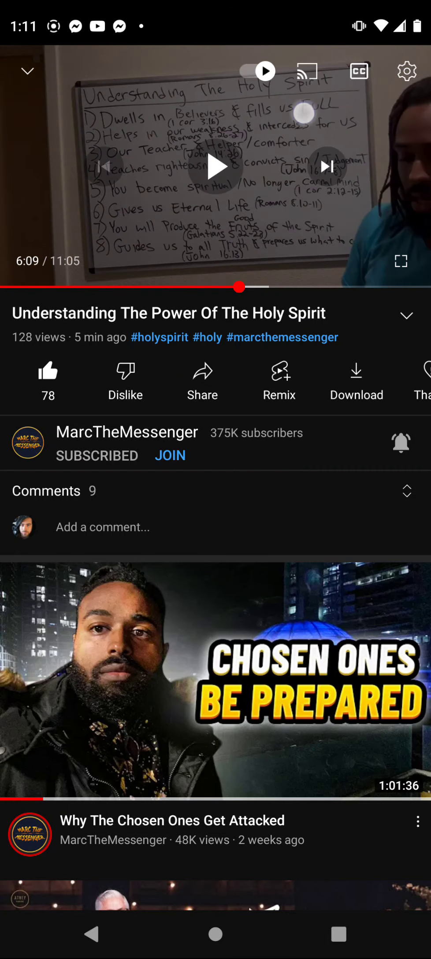